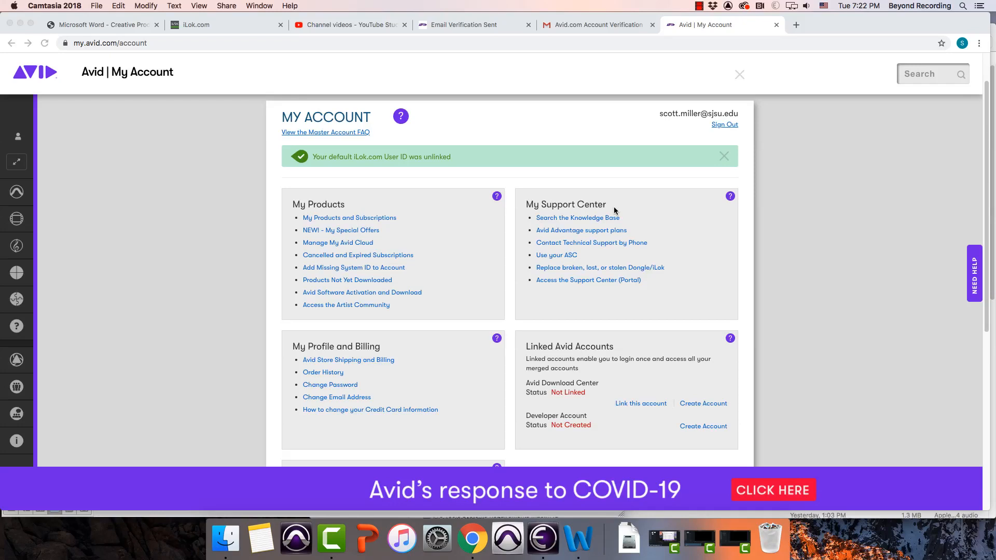
{"action": "mouse_move", "coordinate": [608, 194]}
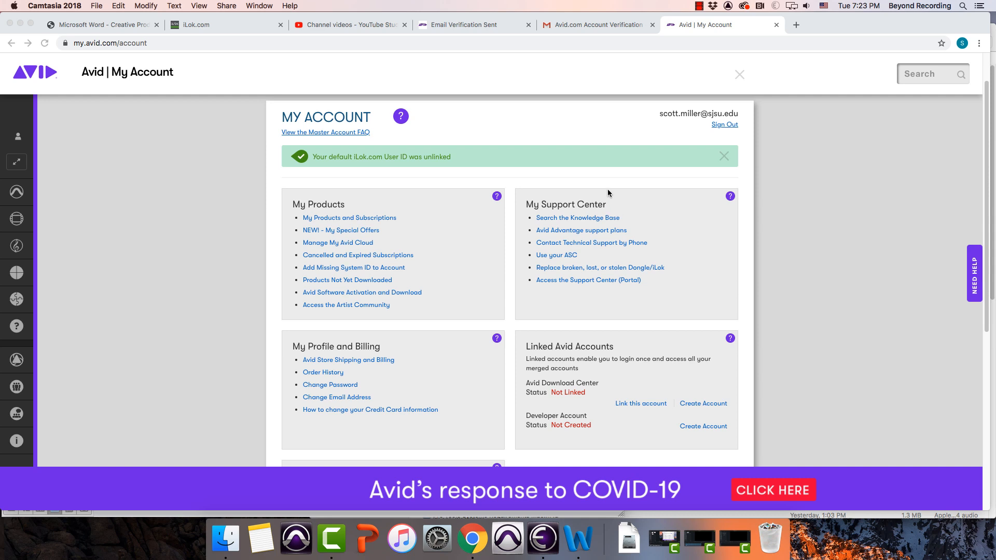
{"action": "mouse_move", "coordinate": [570, 293]}
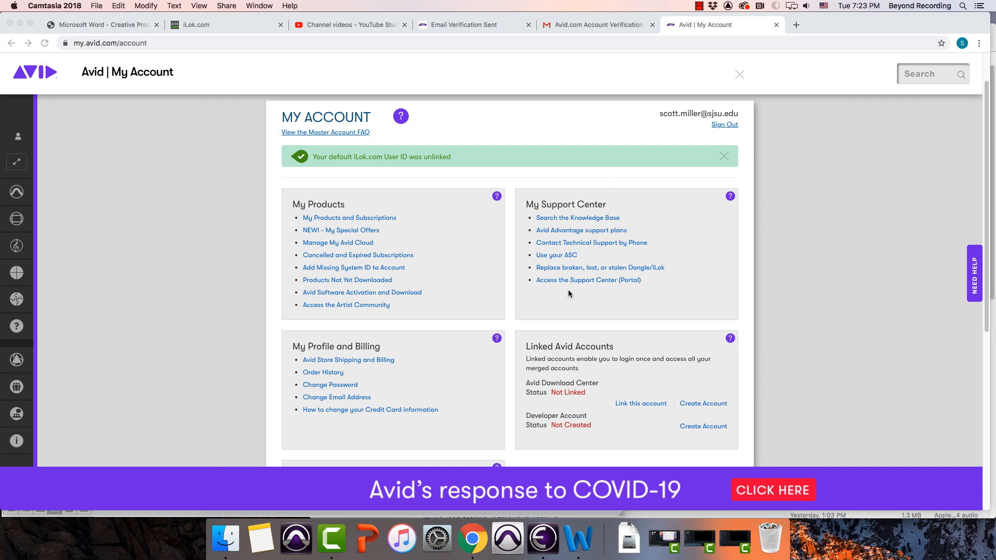
Step: Start linking the default iLok account and enter the iLok user ID to use
{"action": "scroll", "scroll_direction": "down", "scroll_amount": 3}
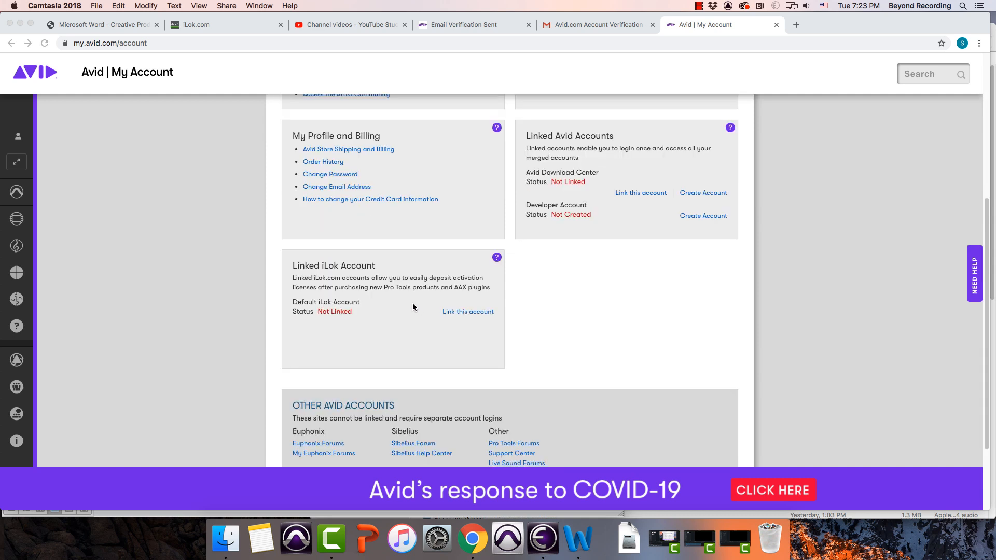
{"action": "mouse_move", "coordinate": [426, 309]}
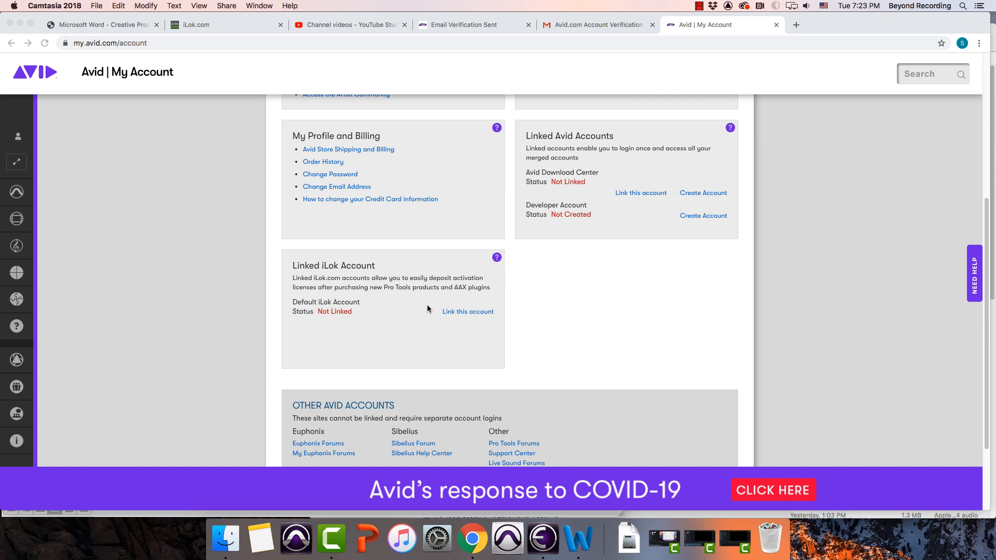
{"action": "mouse_move", "coordinate": [445, 315]}
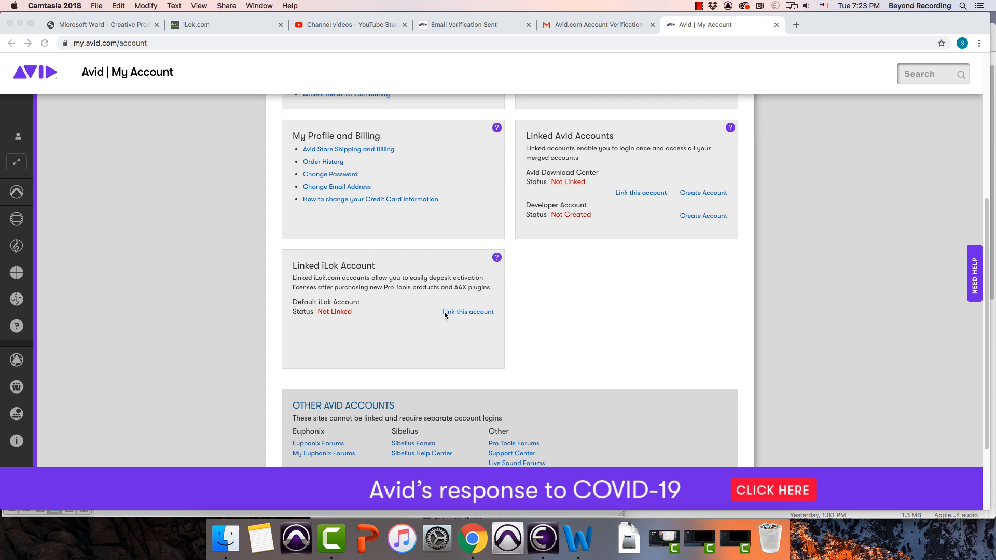
{"action": "mouse_move", "coordinate": [458, 313]}
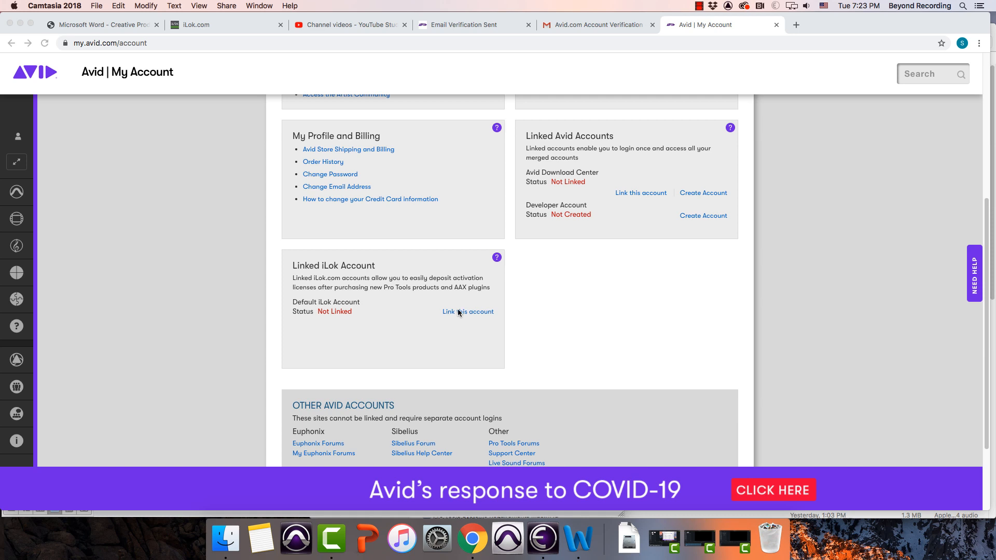
{"action": "mouse_move", "coordinate": [468, 312]}
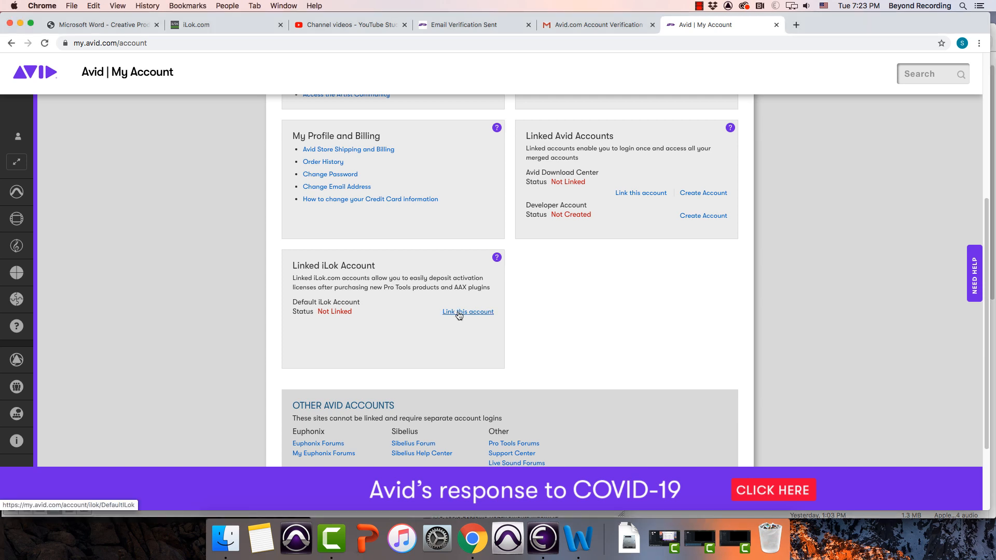
{"action": "left_click", "coordinate": [468, 312]}
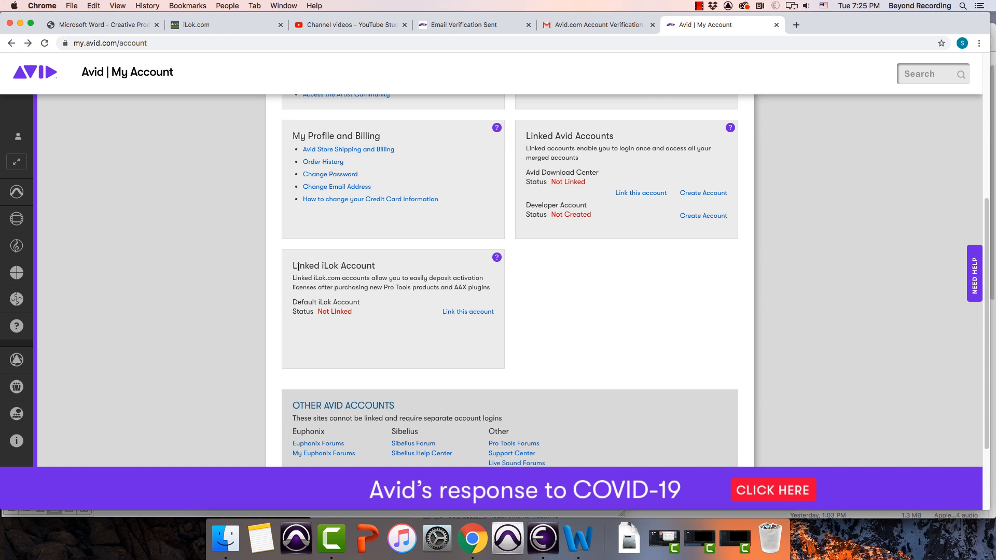
{"action": "mouse_move", "coordinate": [297, 269]}
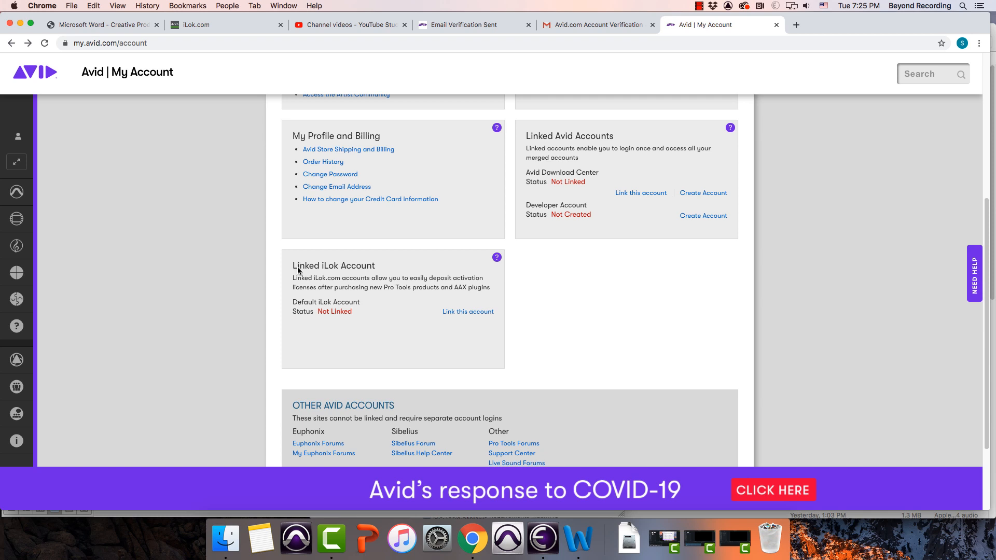
{"action": "mouse_move", "coordinate": [468, 312]}
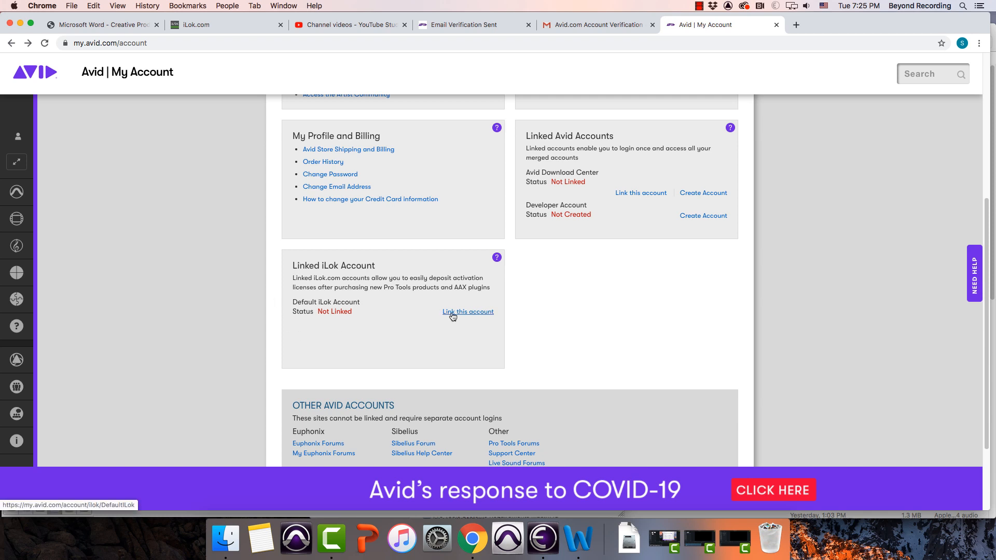
{"action": "left_click", "coordinate": [468, 312]}
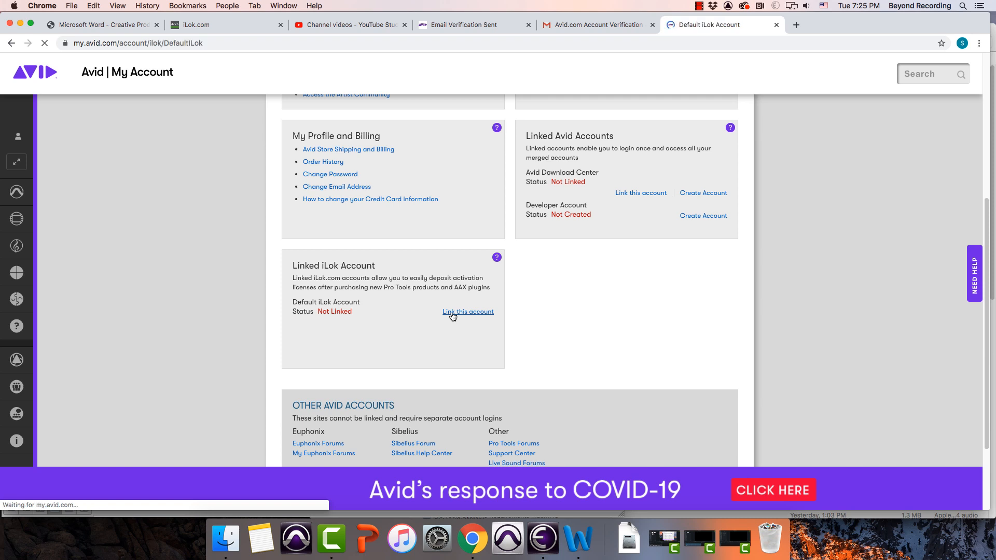
{"action": "left_click", "coordinate": [468, 312]}
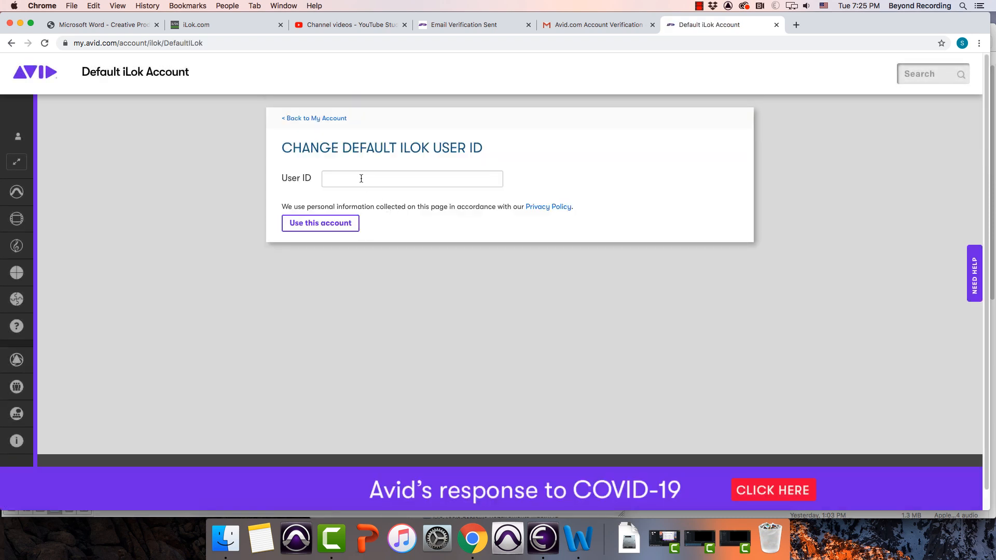
{"action": "left_click", "coordinate": [412, 179]}
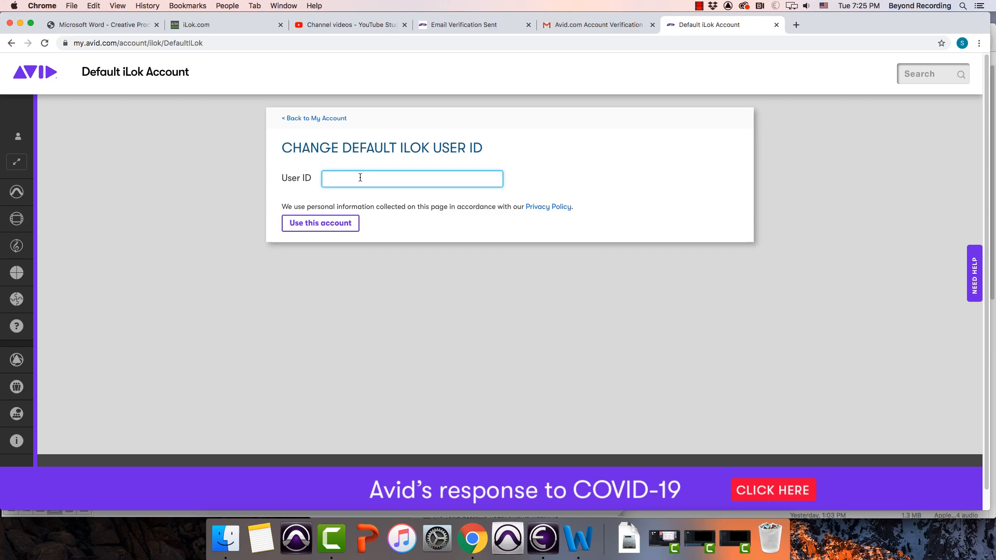
{"action": "left_click", "coordinate": [321, 223]}
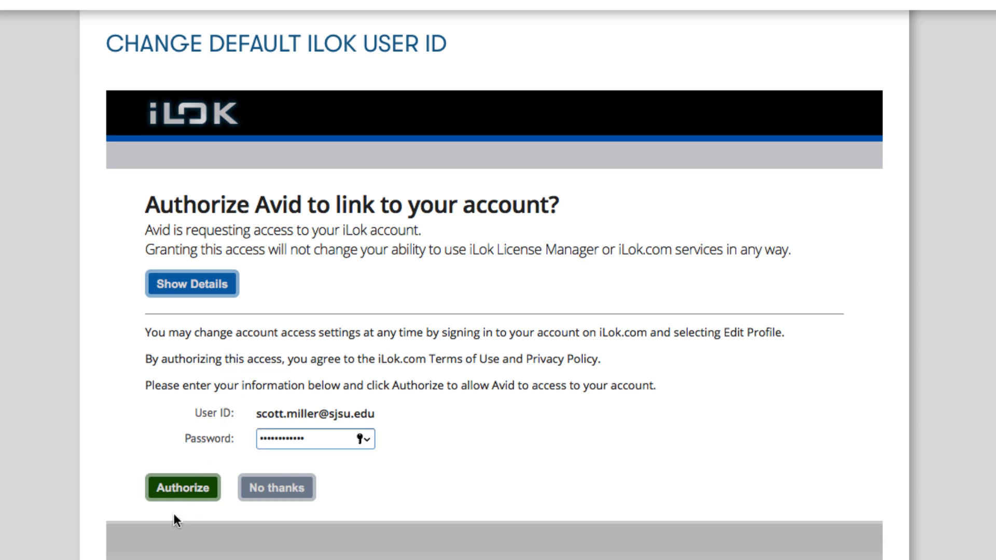
Step: Authorize Avid to access the iLok account so its status reads Linked
{"action": "left_click", "coordinate": [182, 487]}
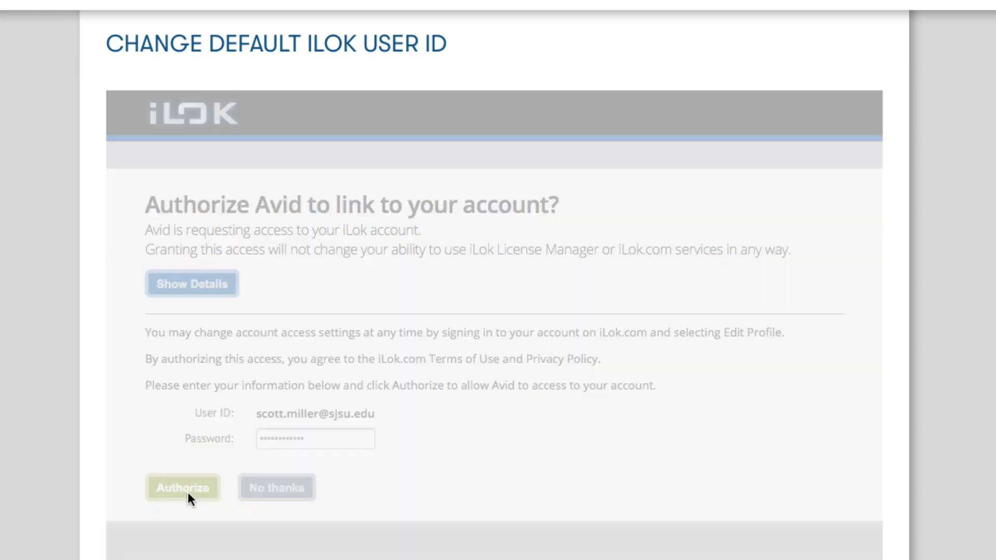
{"action": "left_click", "coordinate": [182, 488]}
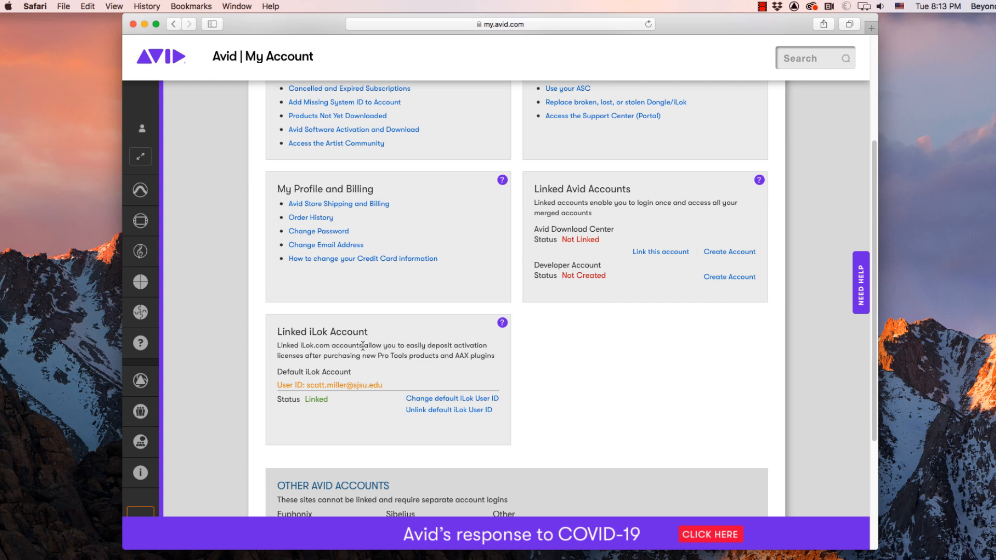
{"action": "mouse_move", "coordinate": [384, 392]}
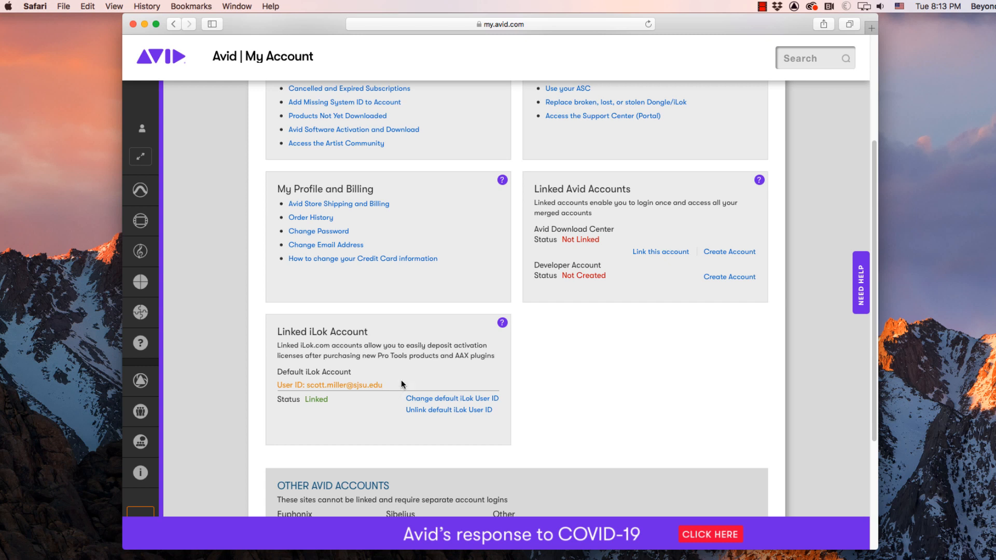
{"action": "scroll", "scroll_direction": "up", "scroll_amount": 3}
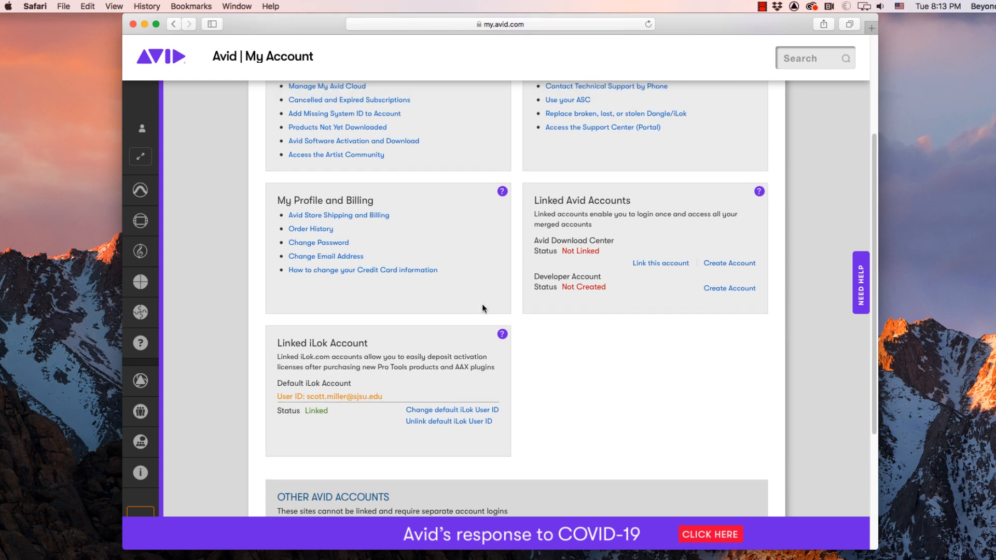
{"action": "scroll", "scroll_direction": "down", "scroll_amount": 3}
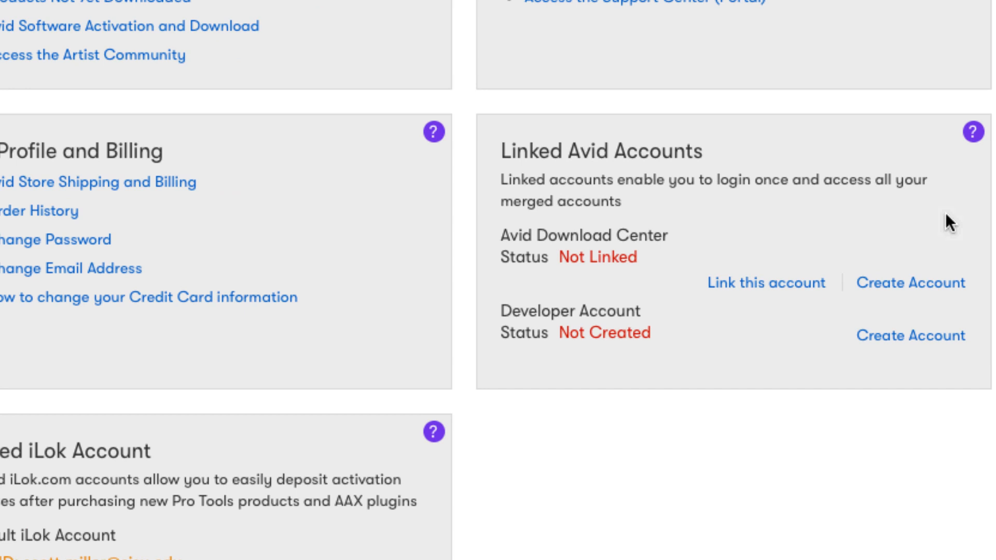
{"action": "scroll", "scroll_direction": "right", "scroll_amount": 3}
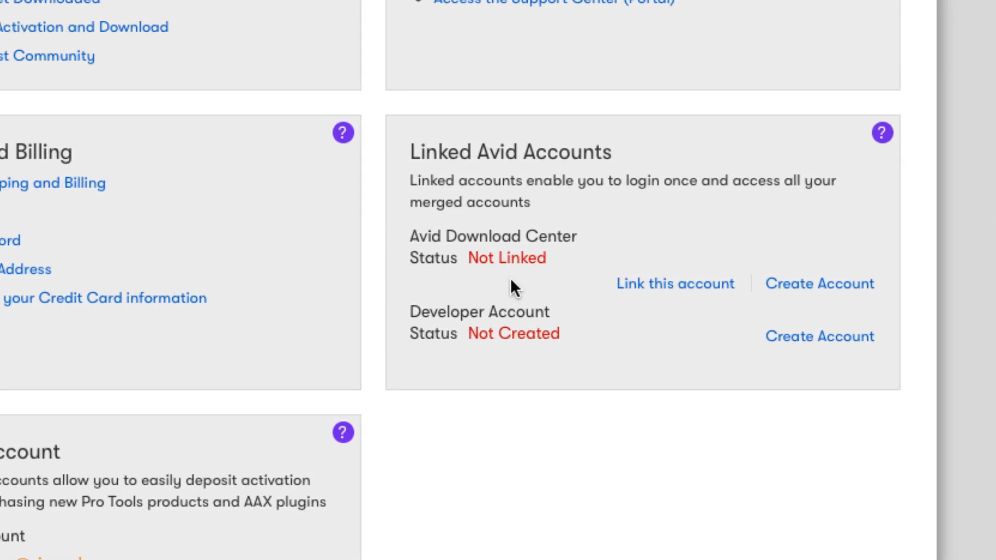
{"action": "mouse_move", "coordinate": [556, 231]}
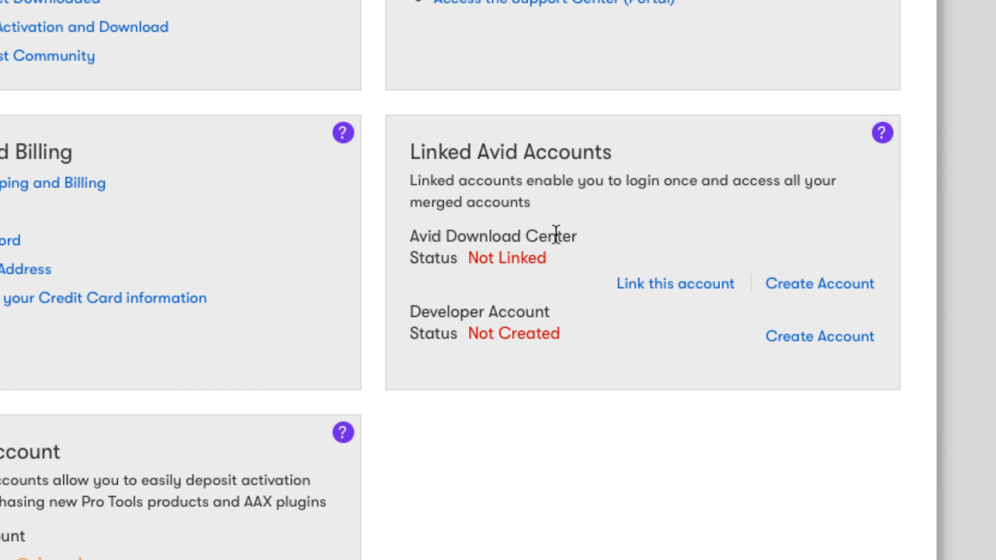
{"action": "mouse_move", "coordinate": [583, 248]}
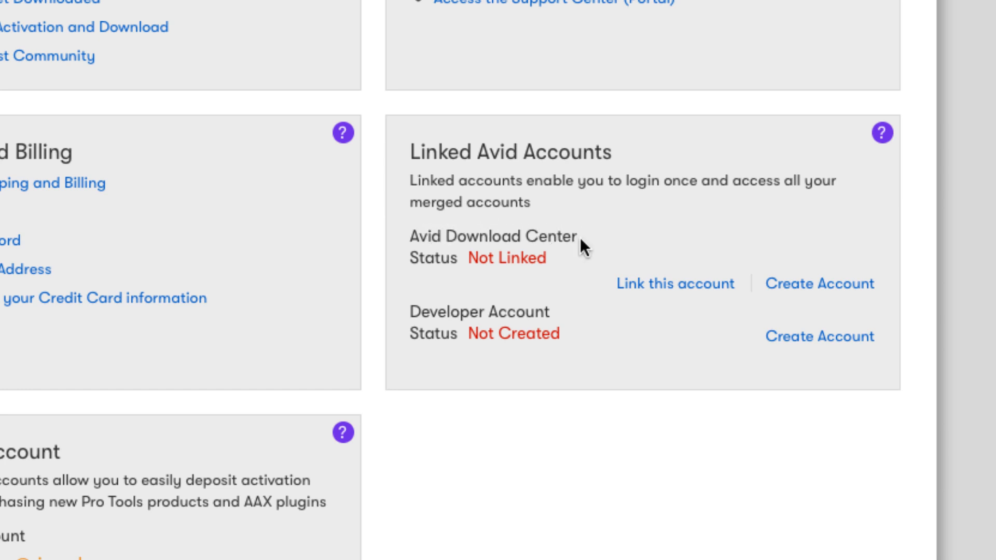
{"action": "mouse_move", "coordinate": [645, 270]}
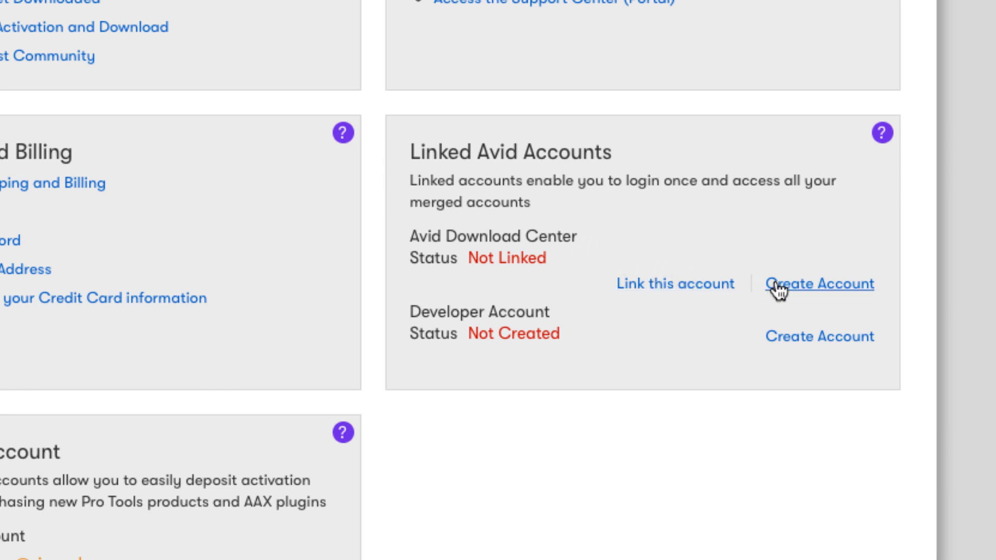
Step: Create a new Avid Download Center account, filling the required fields starting with 'Scott'
{"action": "left_click", "coordinate": [820, 284]}
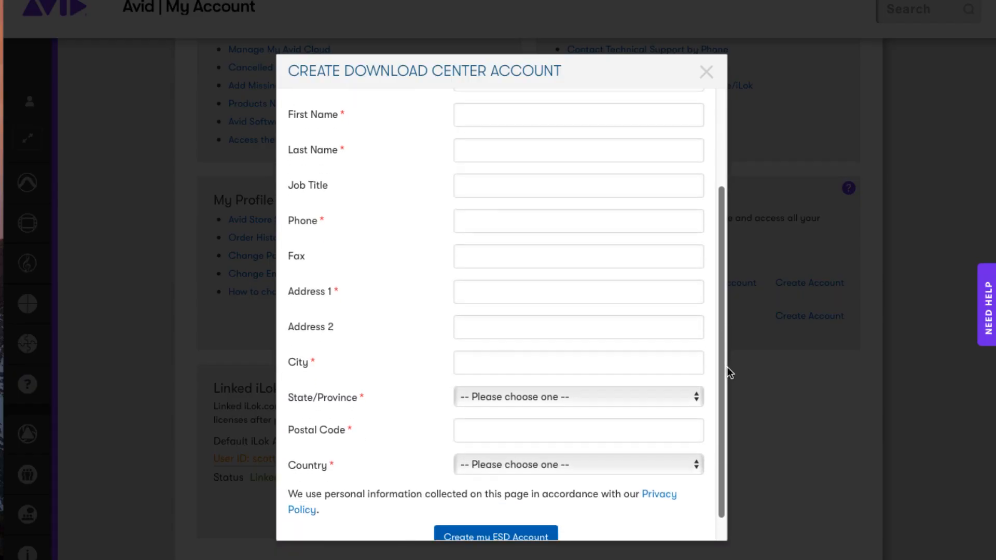
{"action": "scroll", "scroll_direction": "down", "scroll_amount": 3}
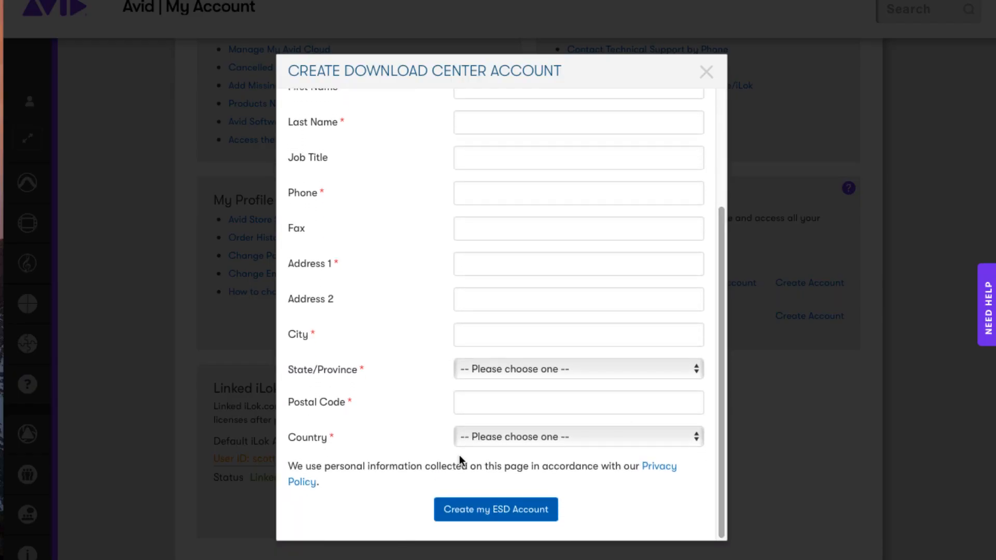
{"action": "mouse_move", "coordinate": [461, 430]}
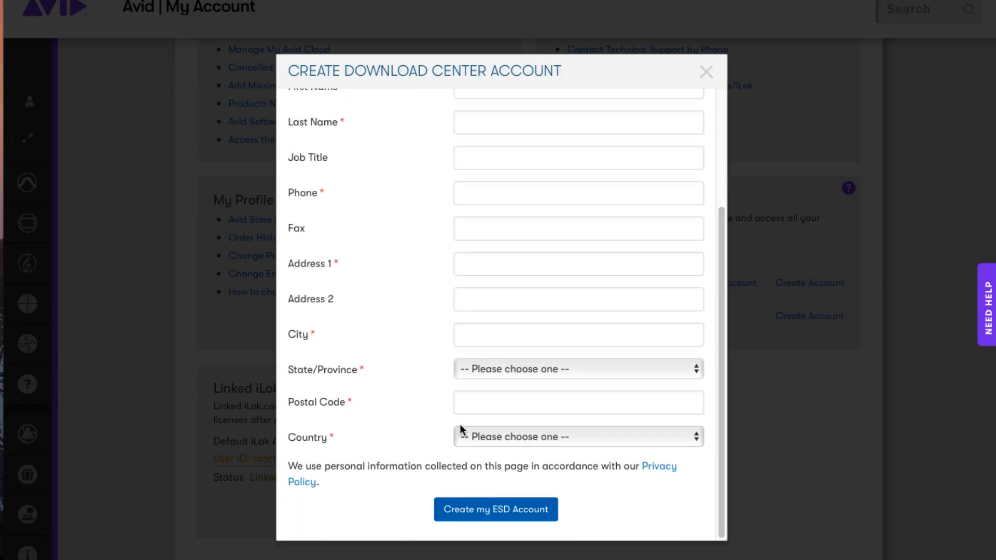
{"action": "scroll", "scroll_direction": "up", "scroll_amount": 3}
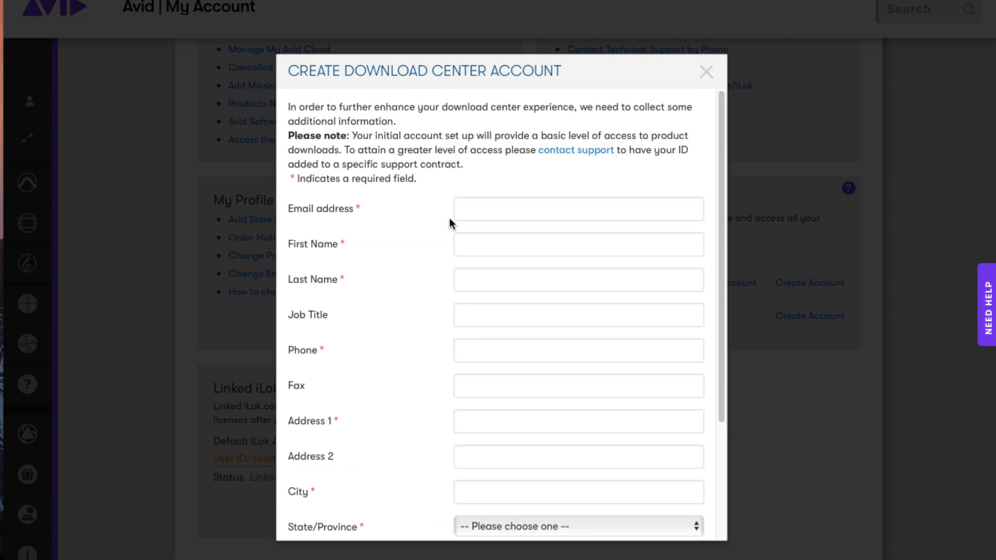
{"action": "left_click", "coordinate": [578, 208]}
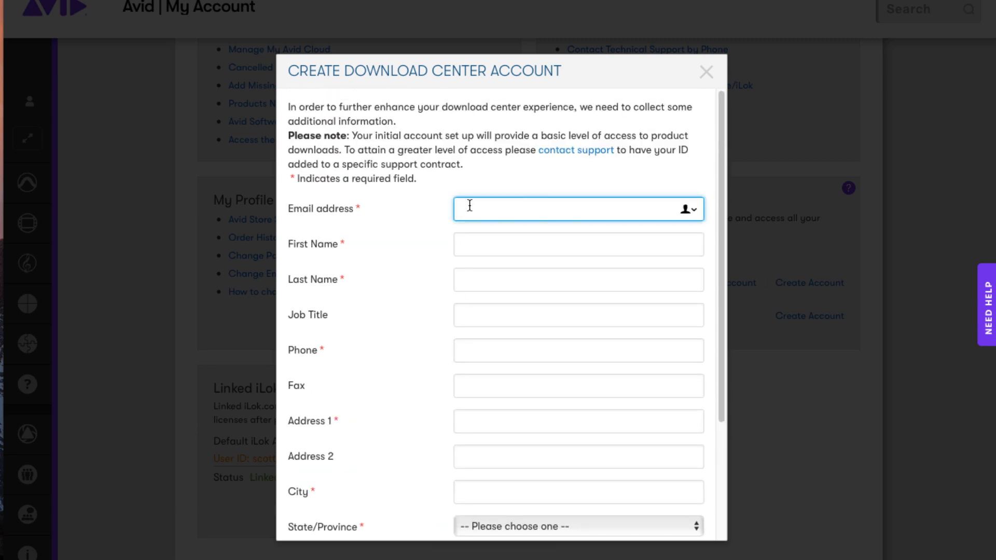
{"action": "type", "text": "Scott"}
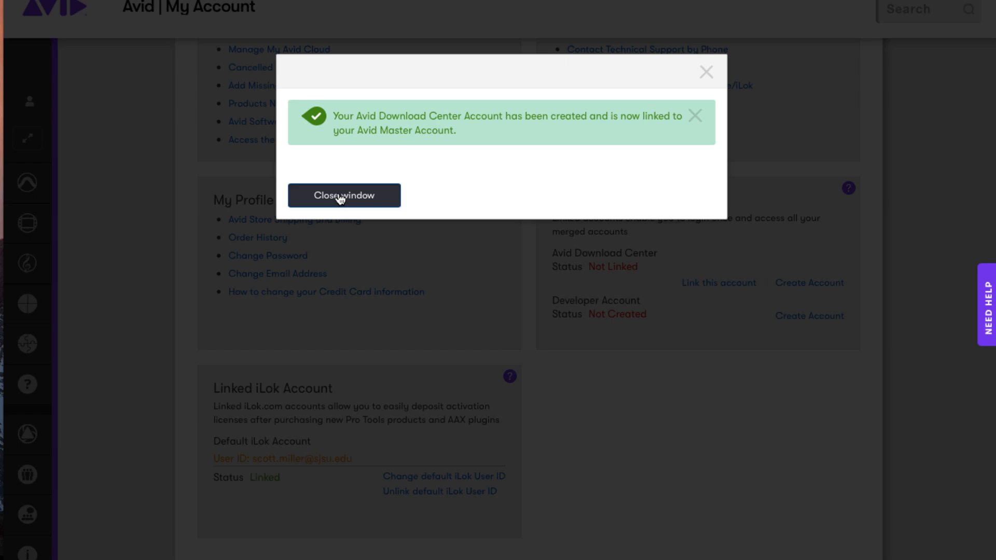
Step: Dismiss the confirmation and review the overview showing Download Center and iLok both Linked
{"action": "left_click", "coordinate": [344, 195]}
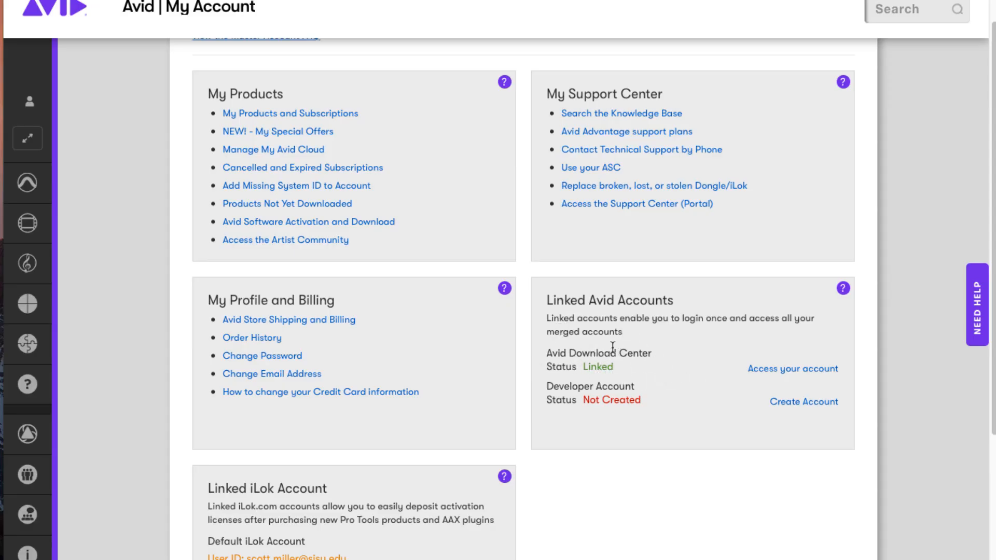
{"action": "mouse_move", "coordinate": [736, 374]}
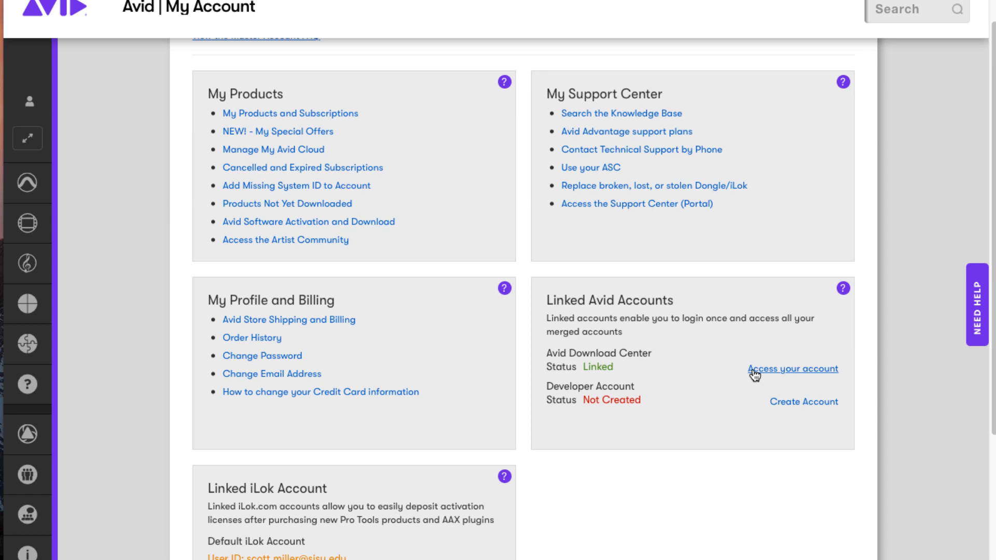
{"action": "scroll", "scroll_direction": "up", "scroll_amount": 3}
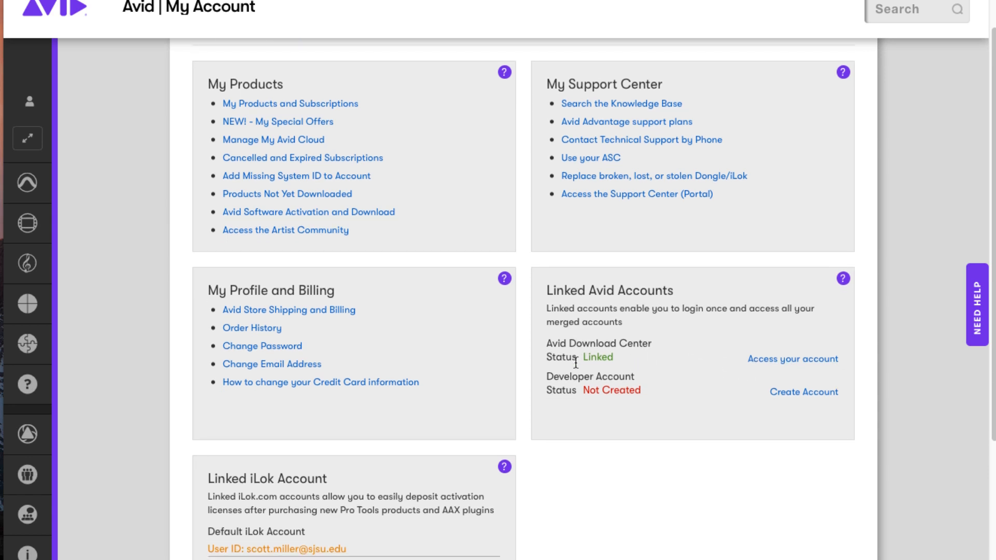
{"action": "scroll", "scroll_direction": "down", "scroll_amount": 3}
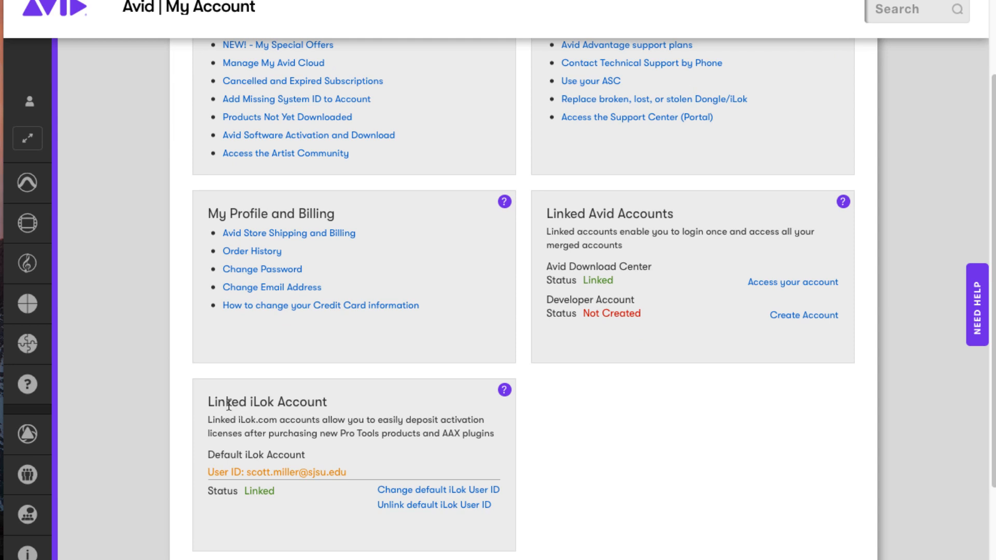
{"action": "mouse_move", "coordinate": [313, 422]}
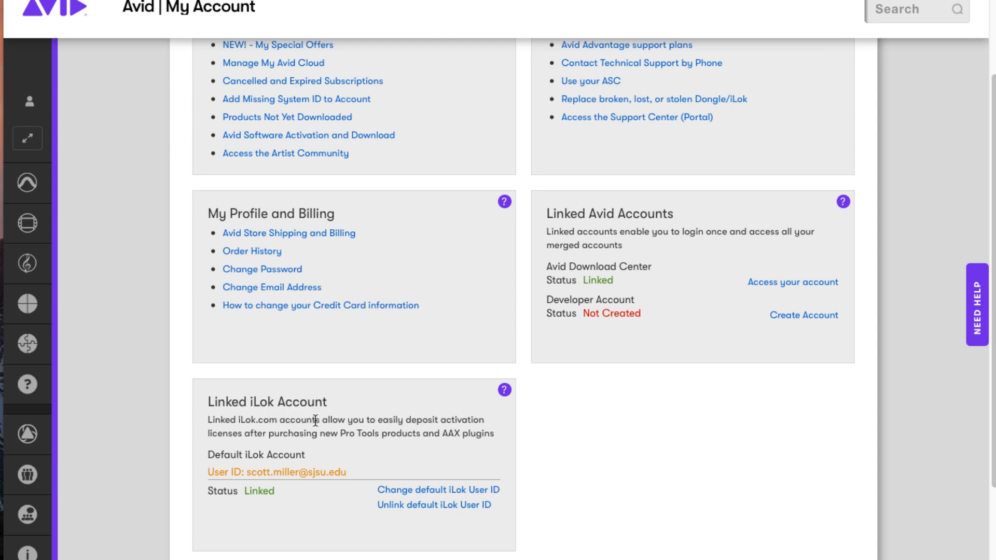
{"action": "mouse_move", "coordinate": [426, 414]}
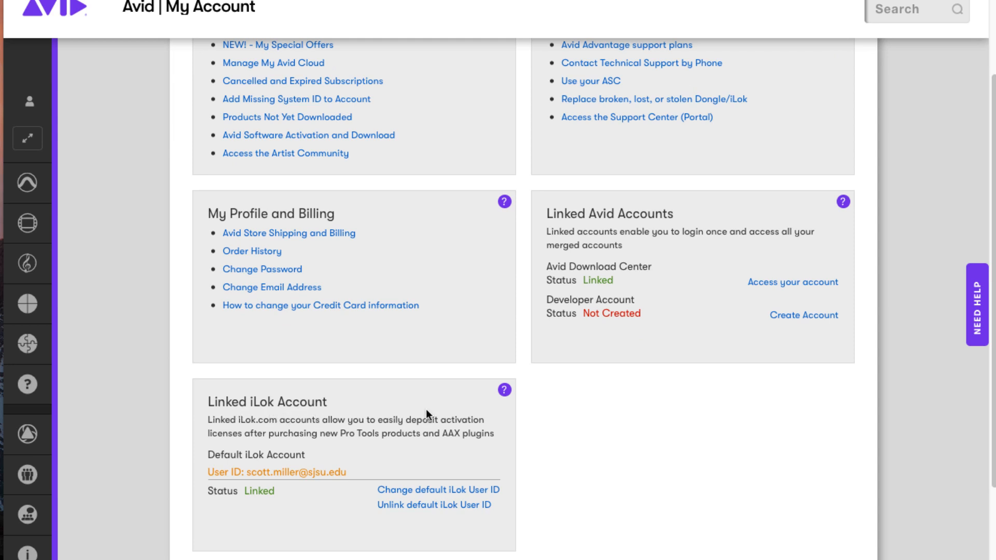
{"action": "mouse_move", "coordinate": [553, 265]}
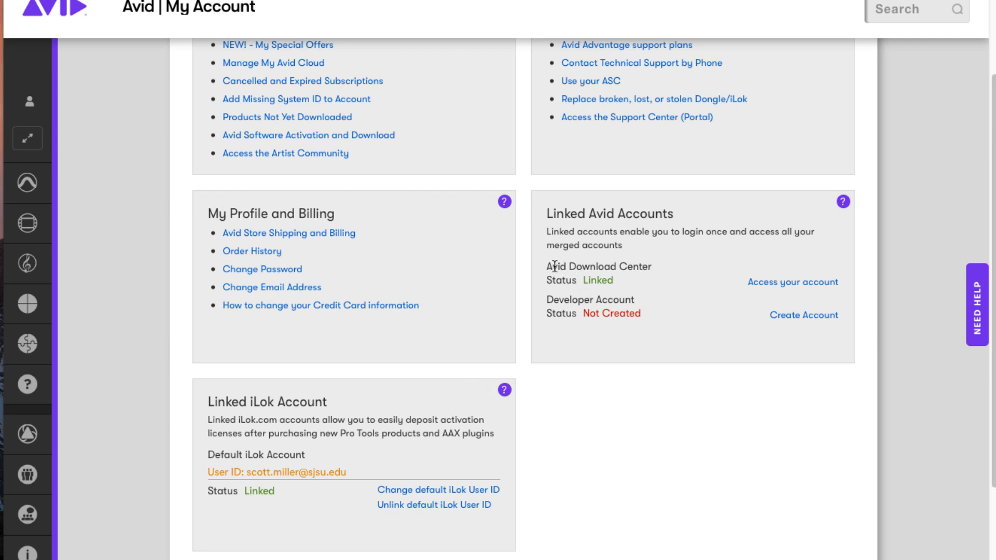
{"action": "mouse_move", "coordinate": [641, 284]}
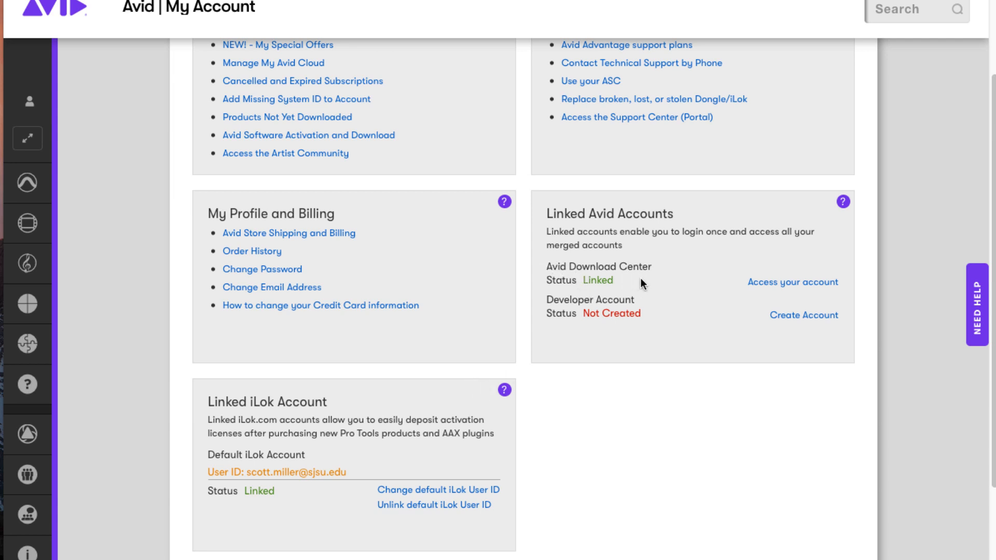
{"action": "mouse_move", "coordinate": [685, 278]}
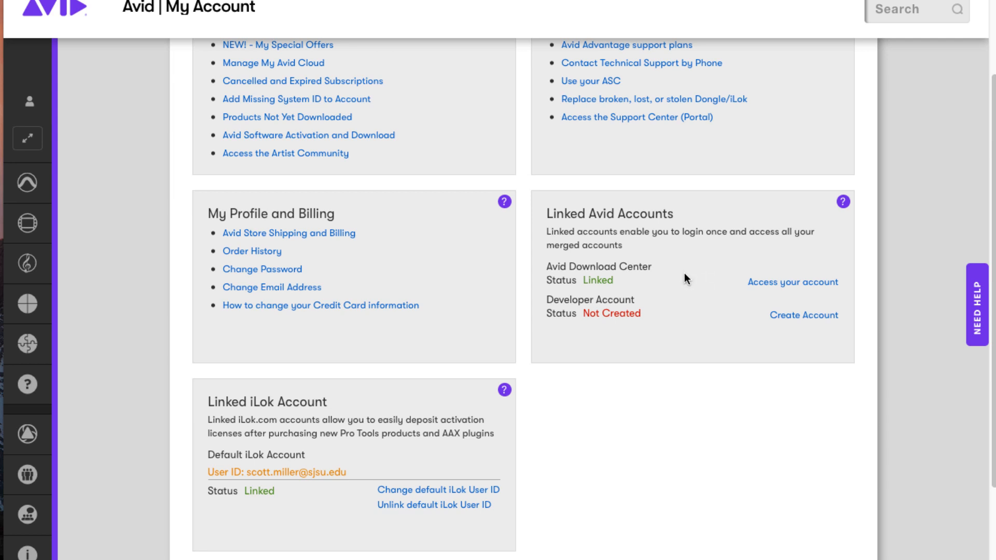
{"action": "mouse_move", "coordinate": [658, 319]}
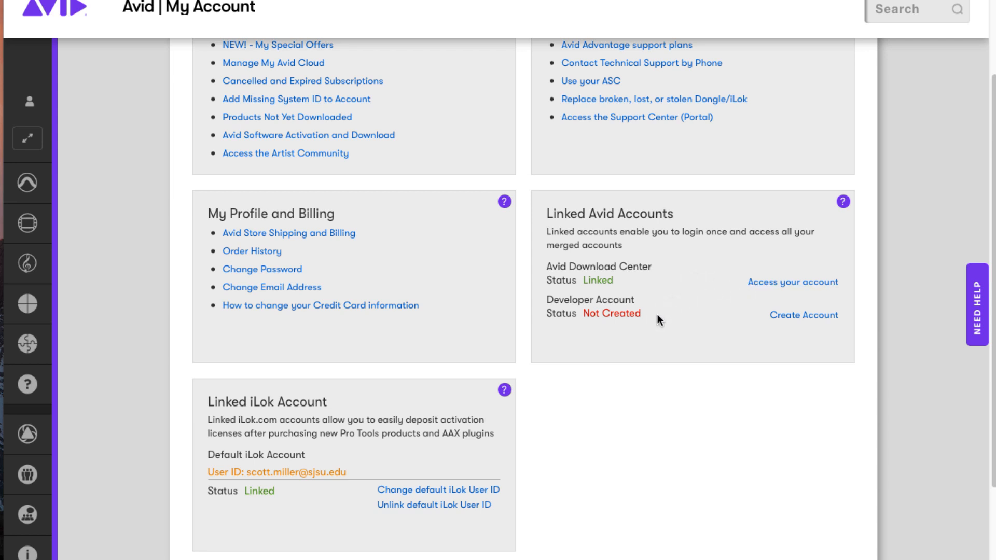
{"action": "scroll", "scroll_direction": "up", "scroll_amount": 3}
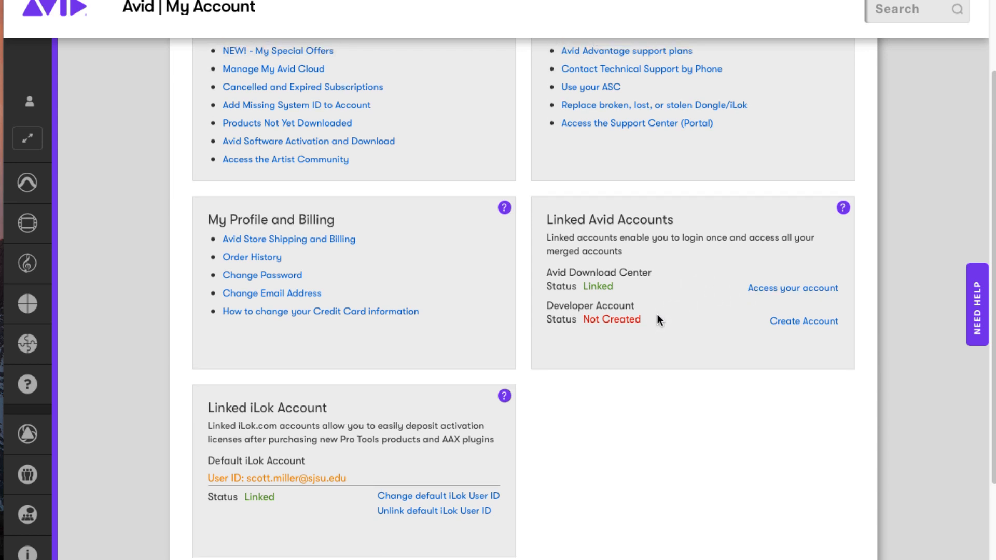
{"action": "scroll", "scroll_direction": "up", "scroll_amount": 3}
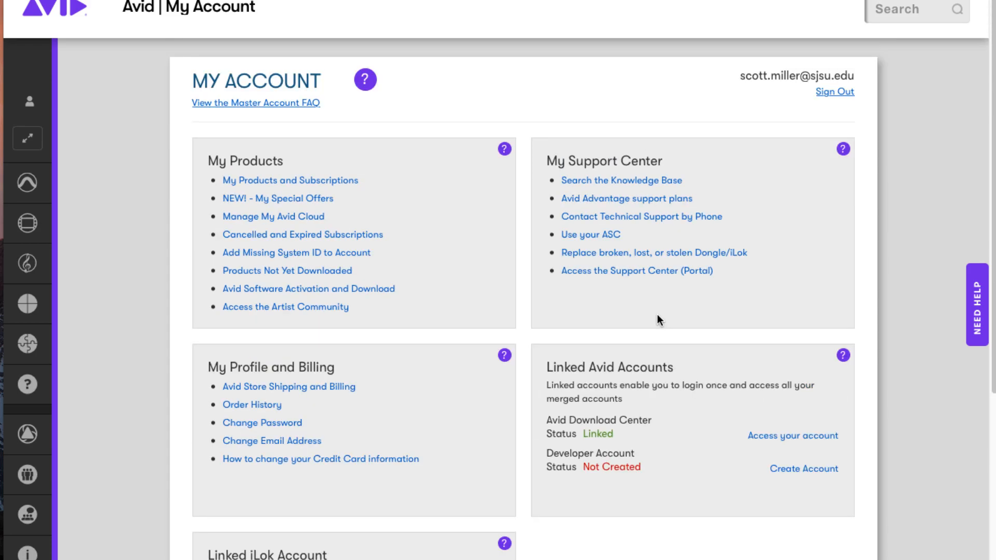